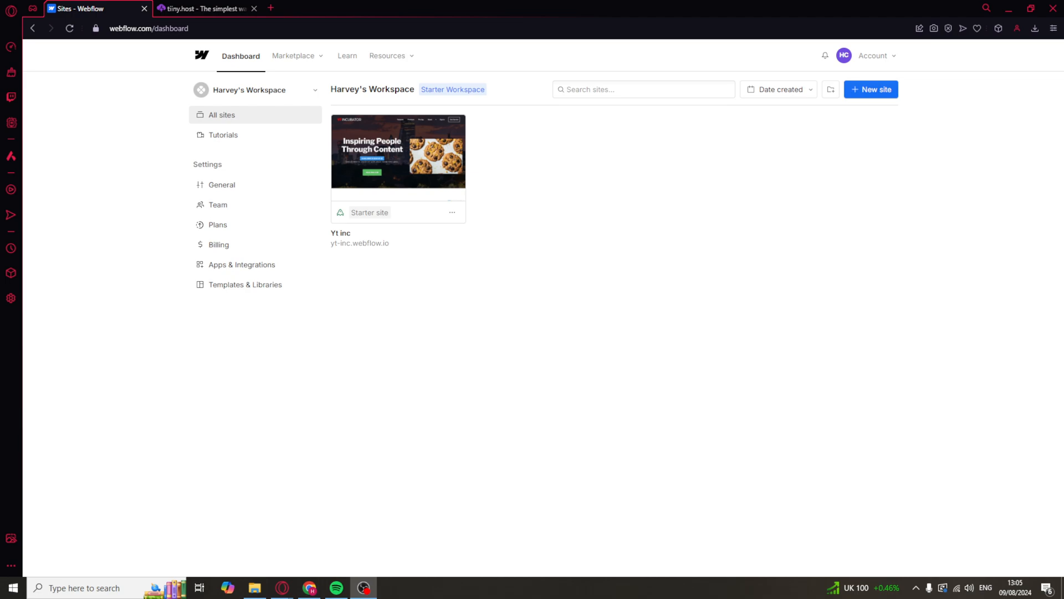
mouse_move(1049, 209)
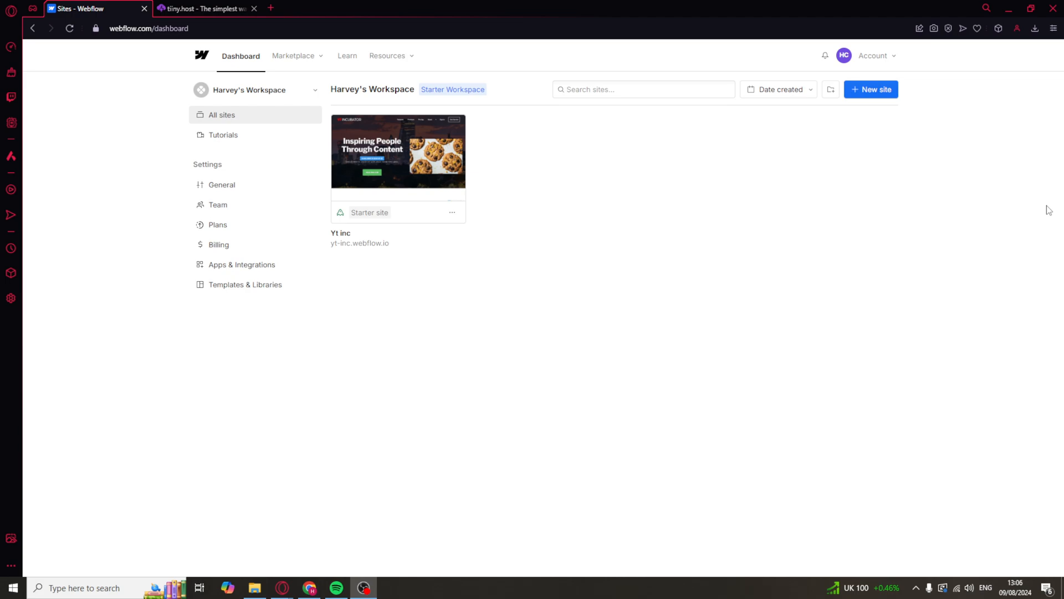
mouse_move(437, 66)
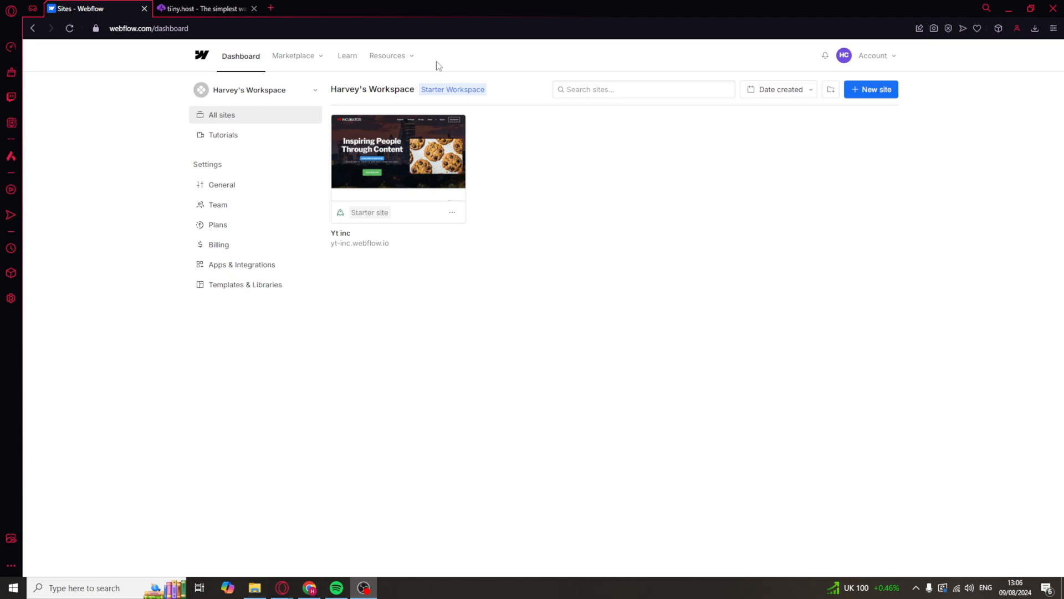
mouse_move(729, 172)
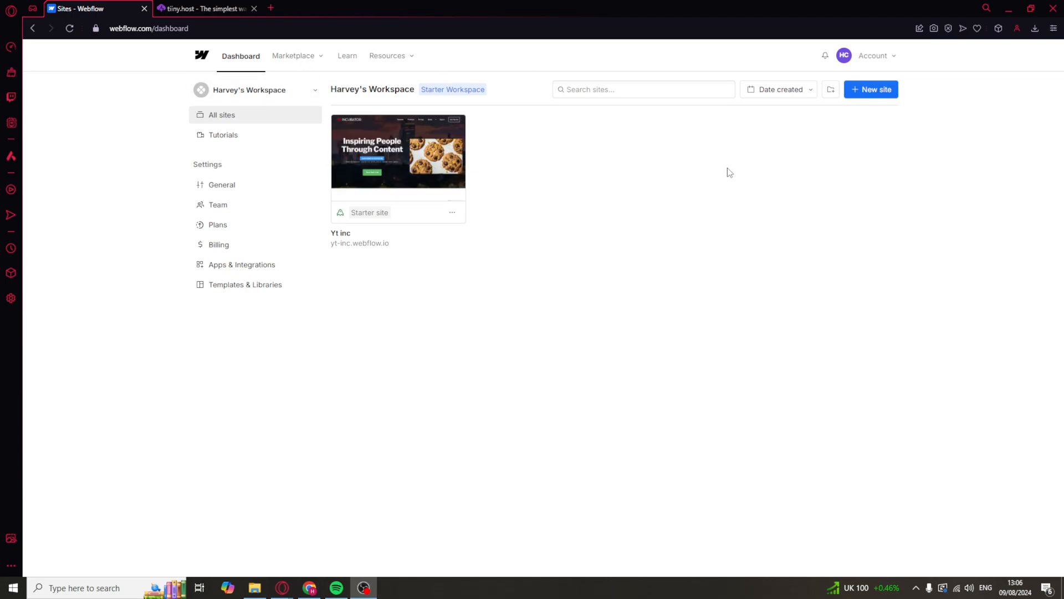
mouse_move(416, 166)
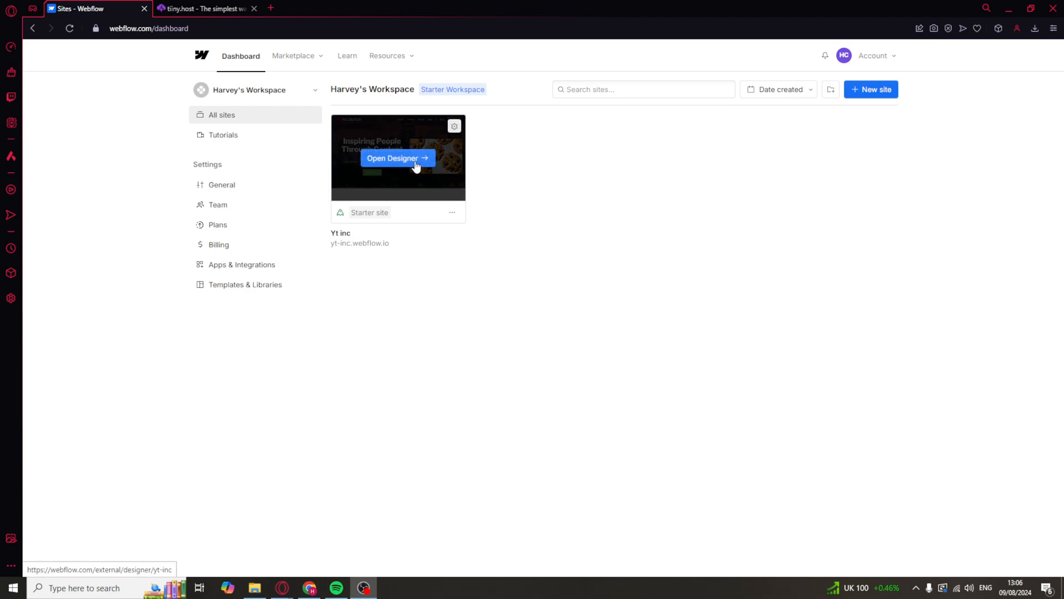
- Open the Yt inc site card in the Webflow Designer
left_click(397, 158)
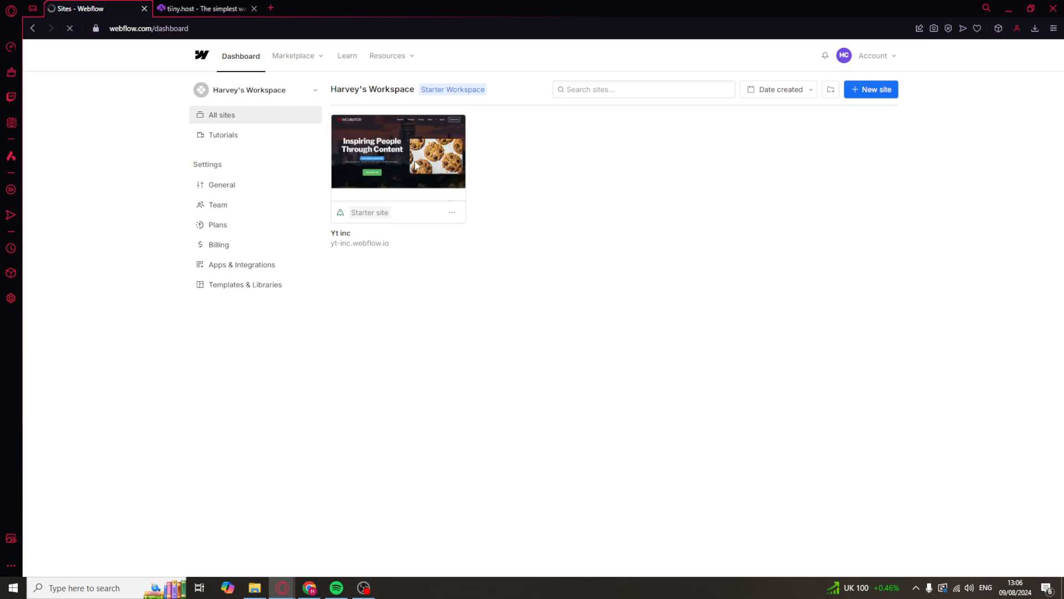
left_click(398, 152)
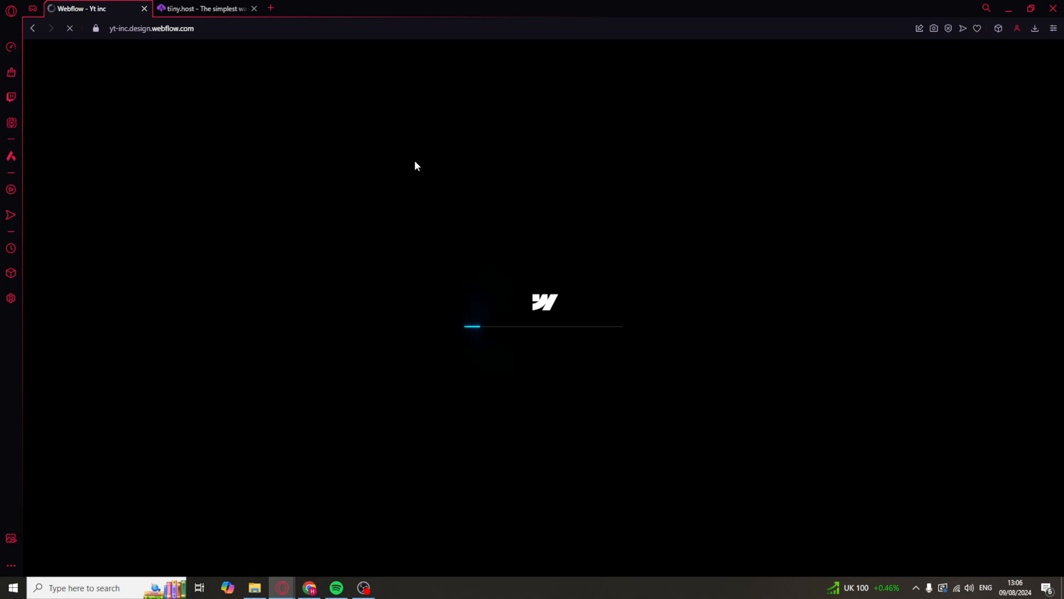
mouse_move(693, 288)
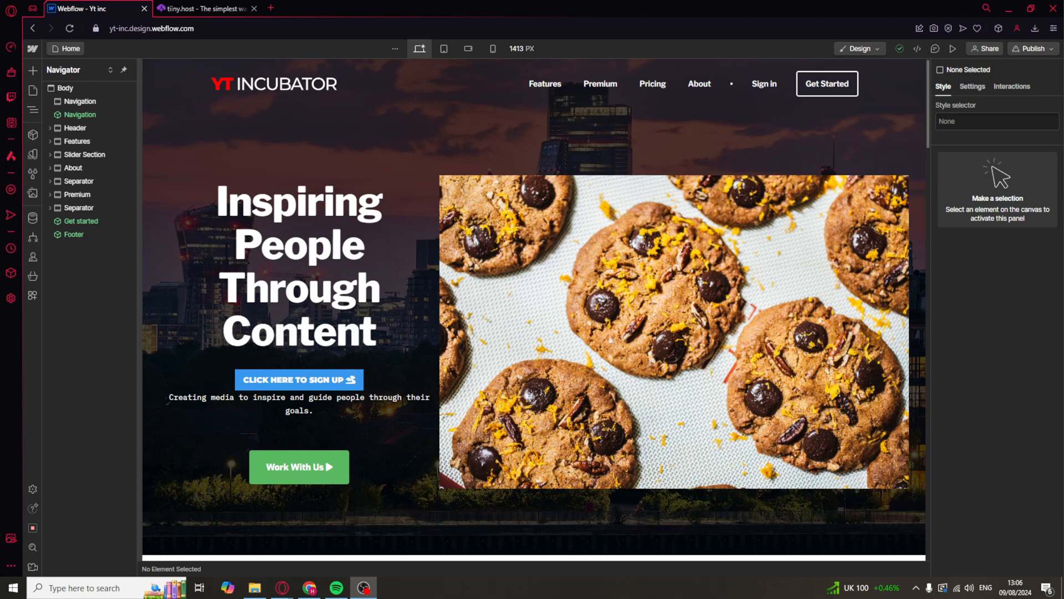
mouse_move(773, 300)
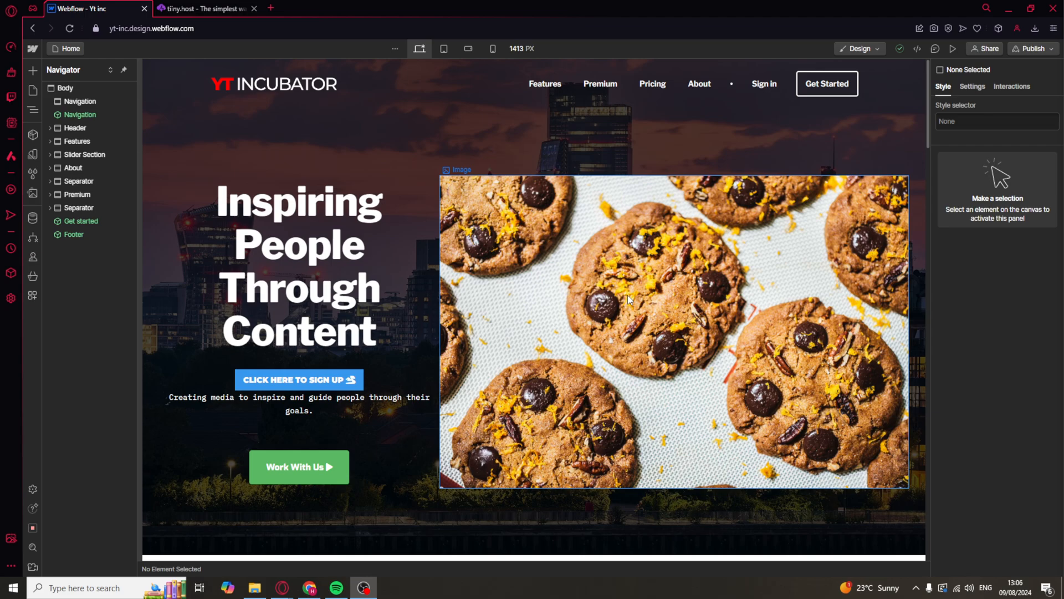
mouse_move(590, 405)
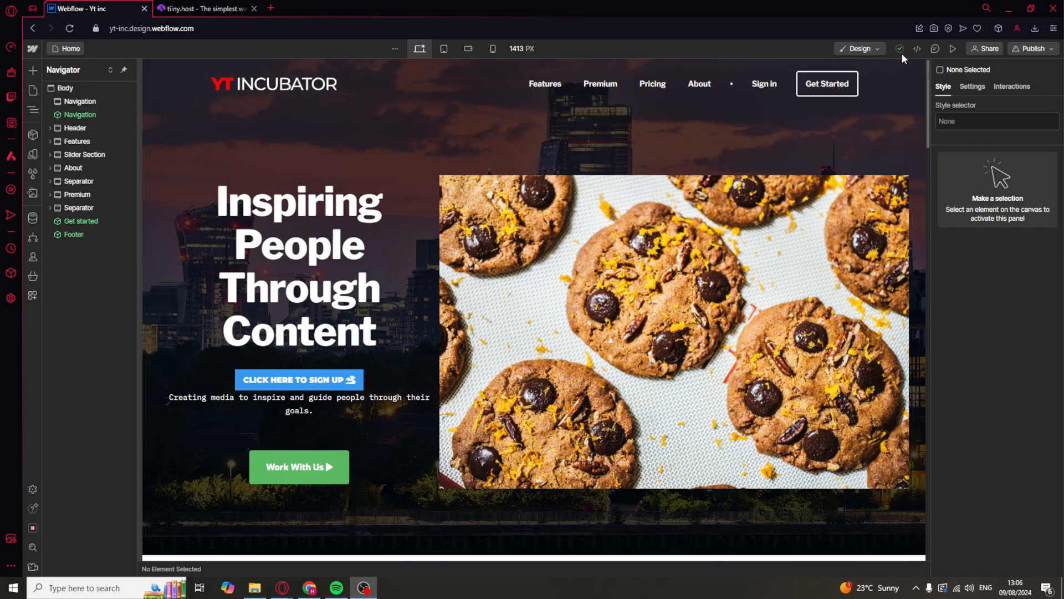
mouse_move(917, 48)
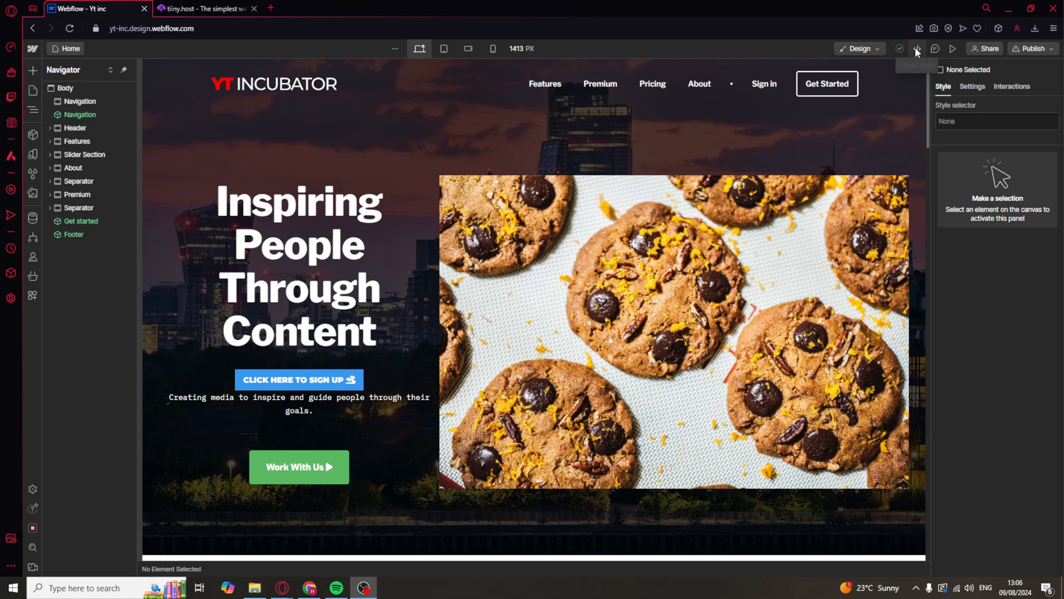
- Open Export Code and review the HTML, JS and Assets previews, ending on HTML
left_click(917, 49)
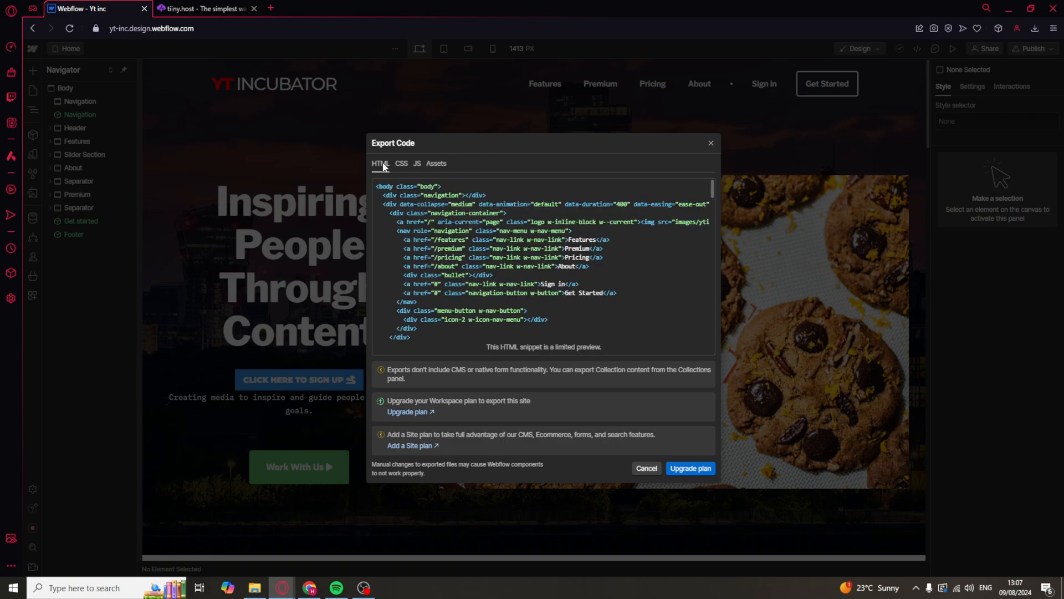
left_click(417, 163)
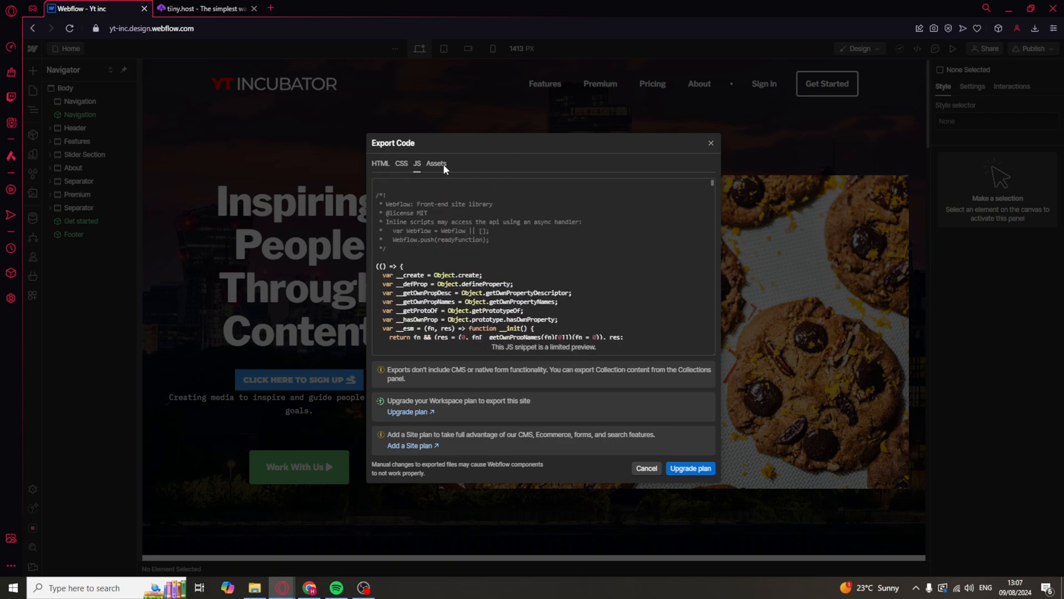
left_click(436, 162)
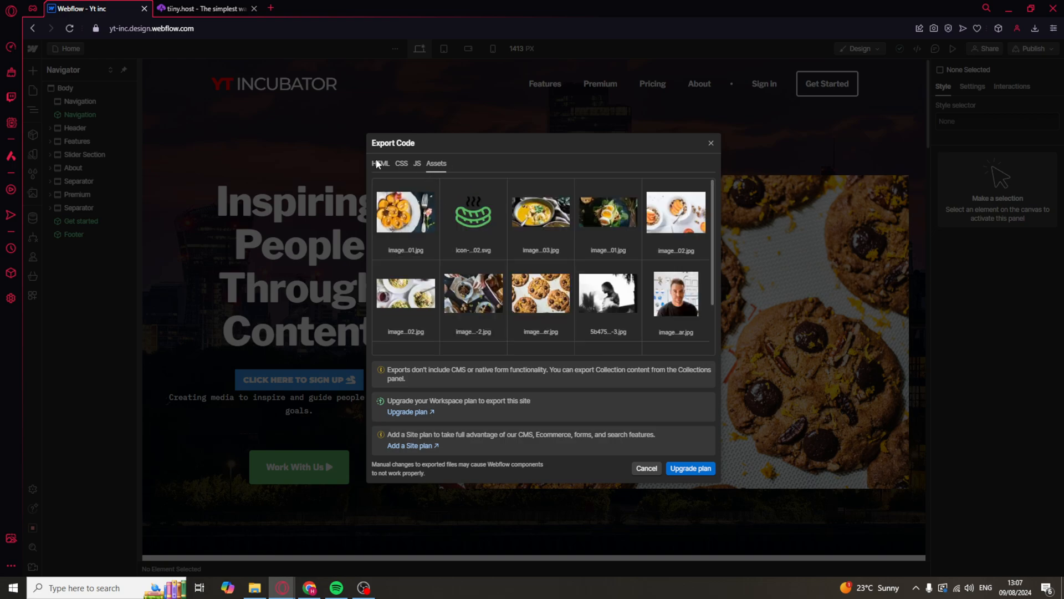
left_click(381, 163)
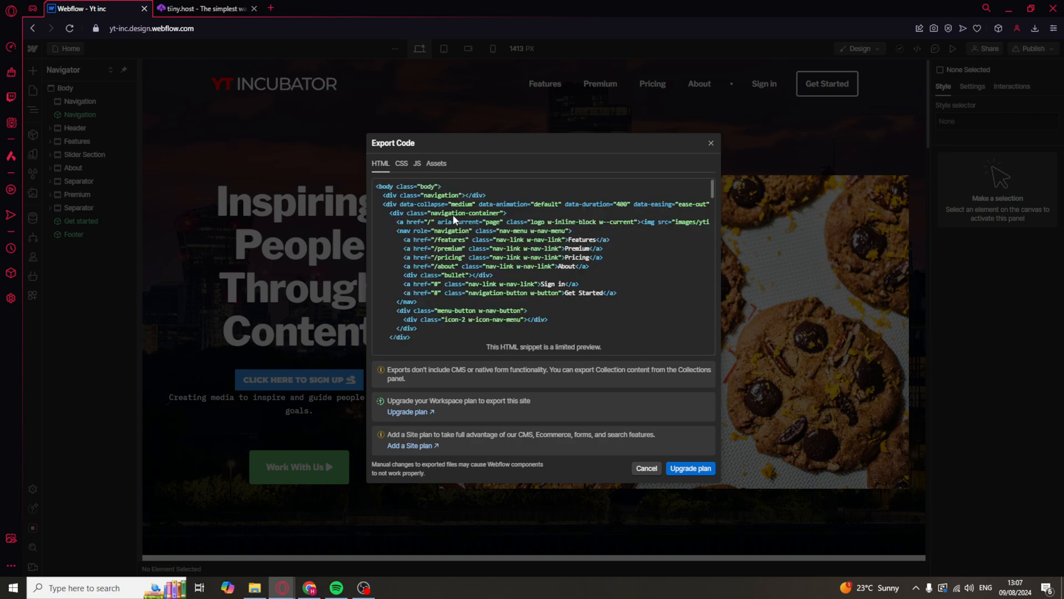
scroll("down", 3)
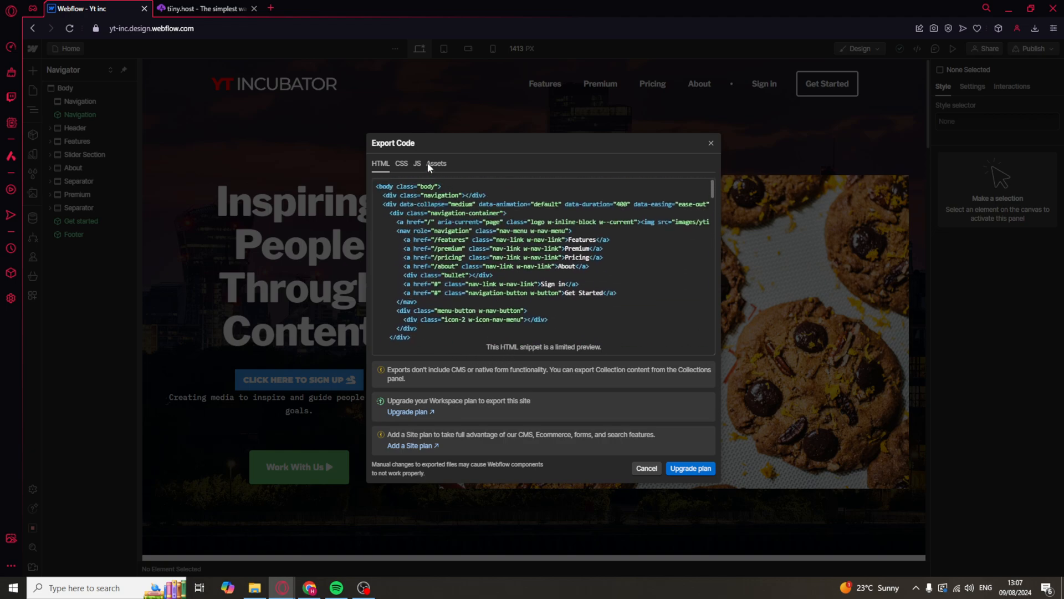
mouse_move(454, 414)
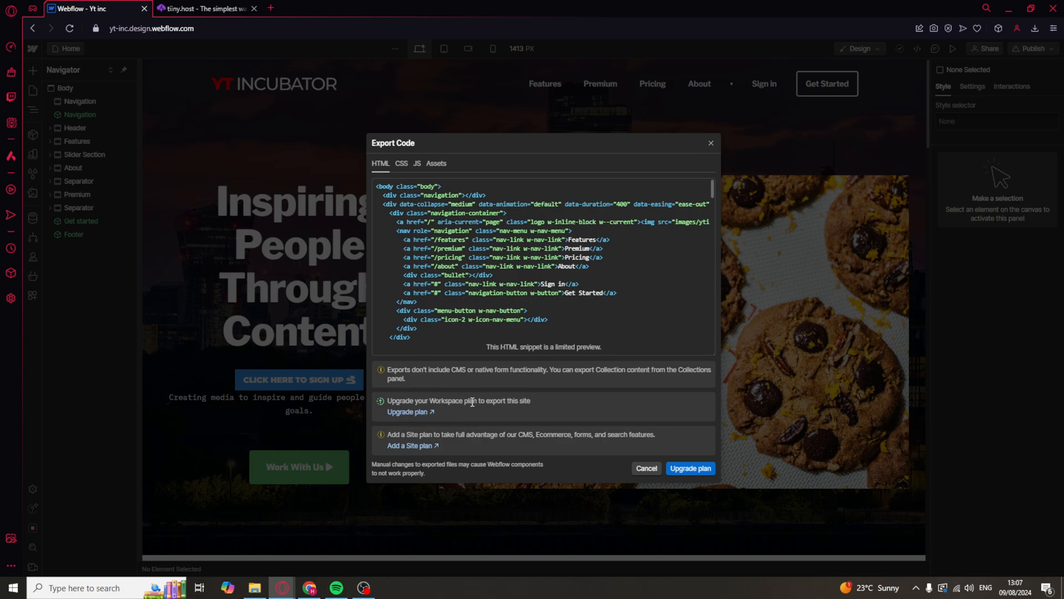
mouse_move(418, 412)
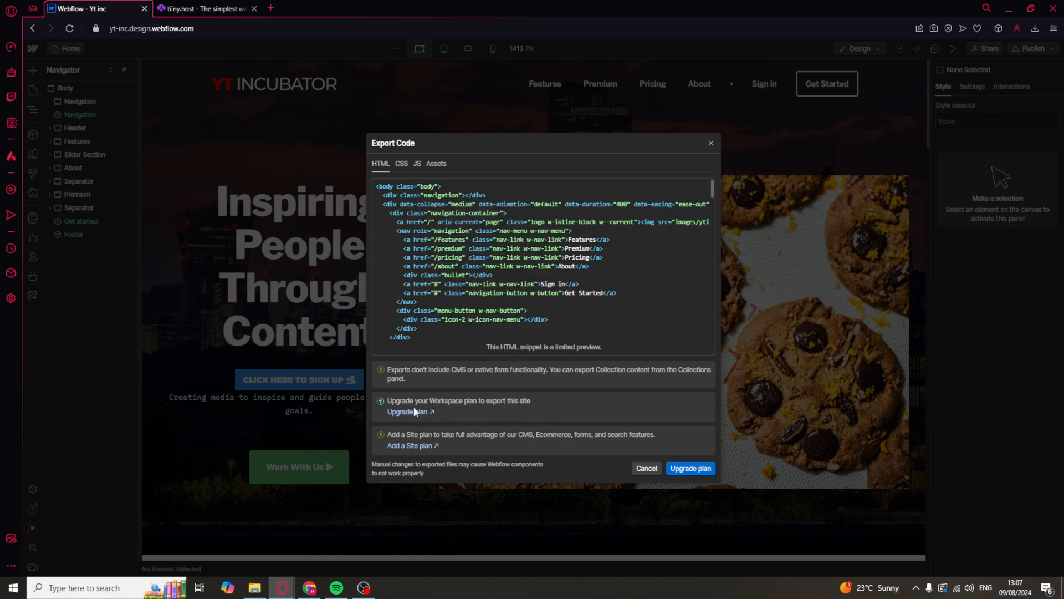
- Open the workspace plans page showing Starter, Core, Growth and Enterprise pricing
left_click(689, 468)
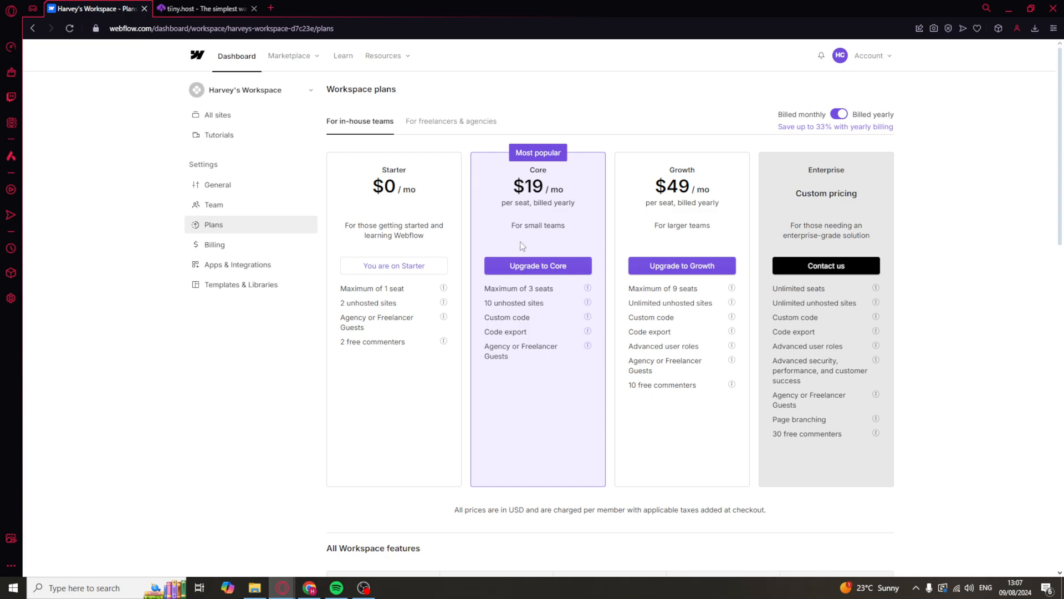
mouse_move(475, 208)
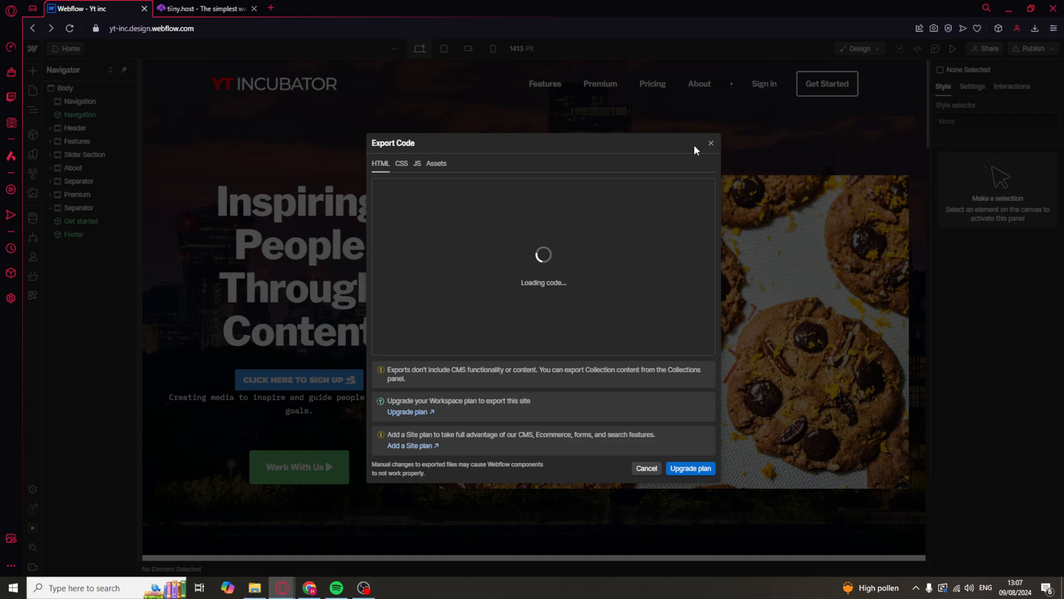
mouse_move(714, 148)
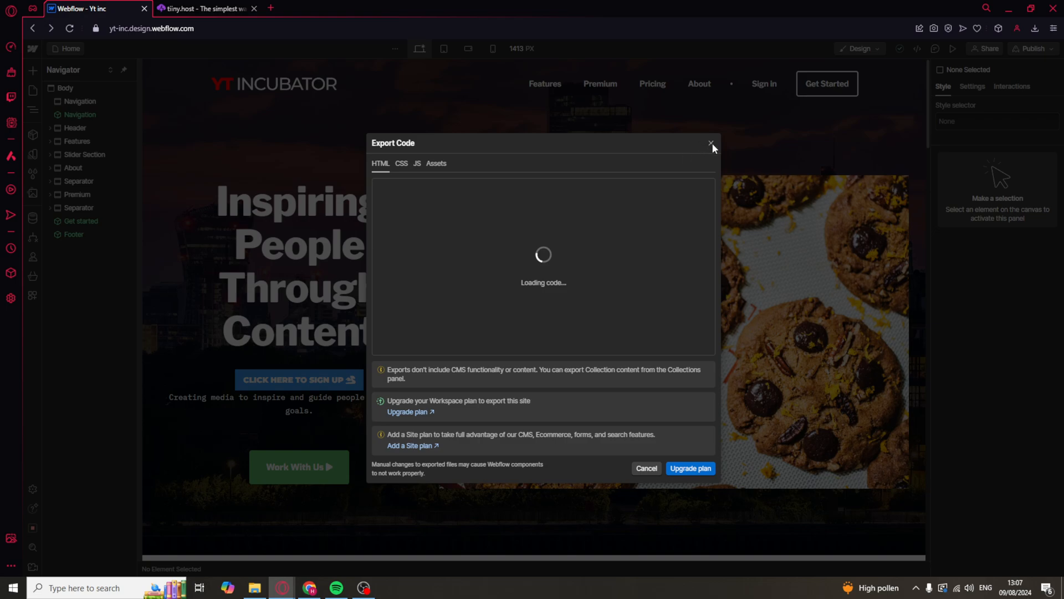
- Close the Export Code dialog to return to the Yt inc homepage canvas
left_click(710, 143)
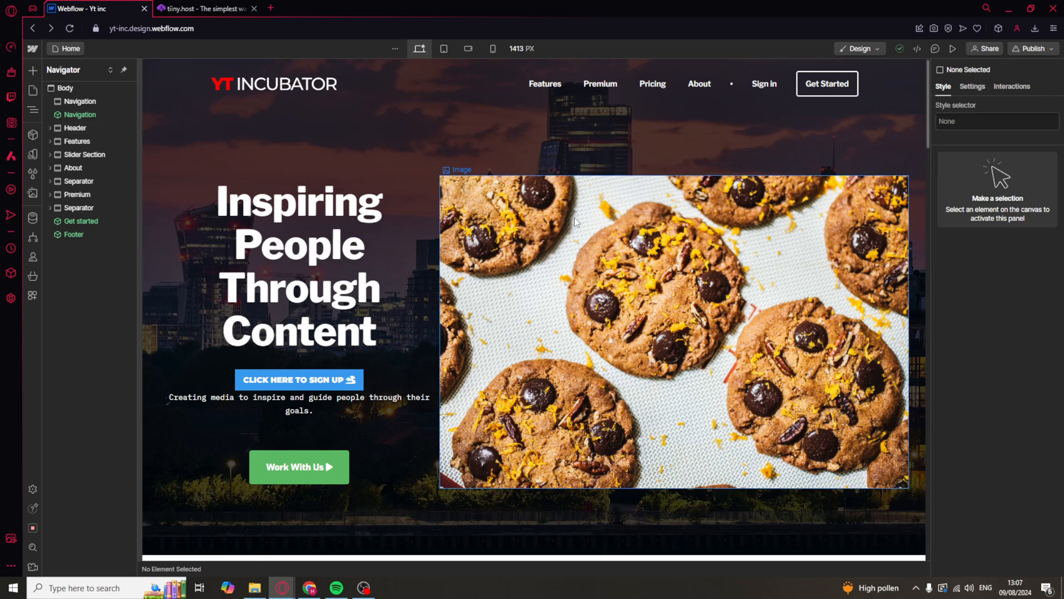
mouse_move(514, 286)
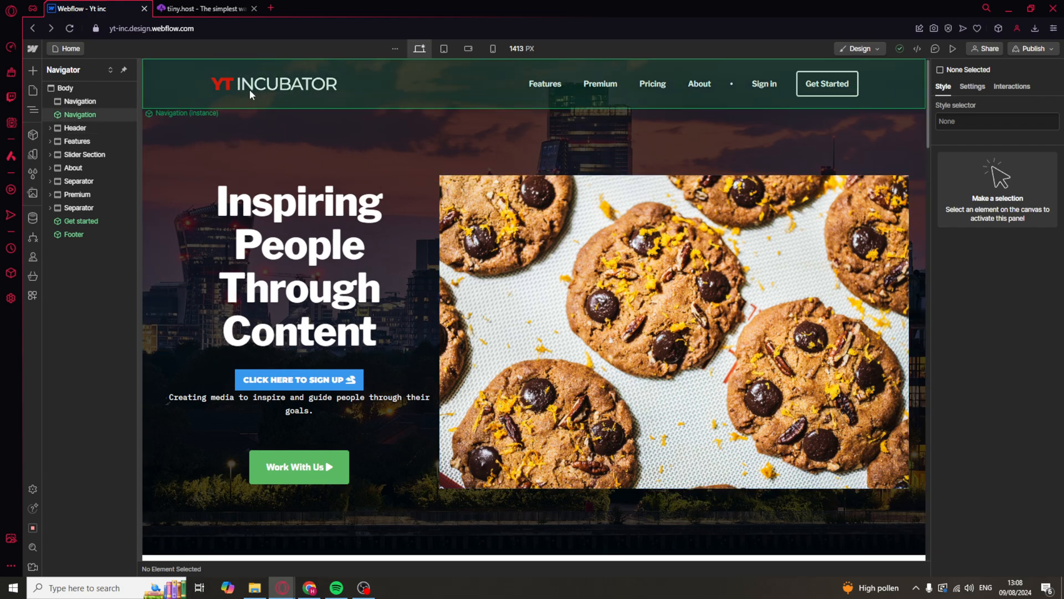
- Switch to the tiiny.host browser tab showing the HTML upload area
left_click(203, 8)
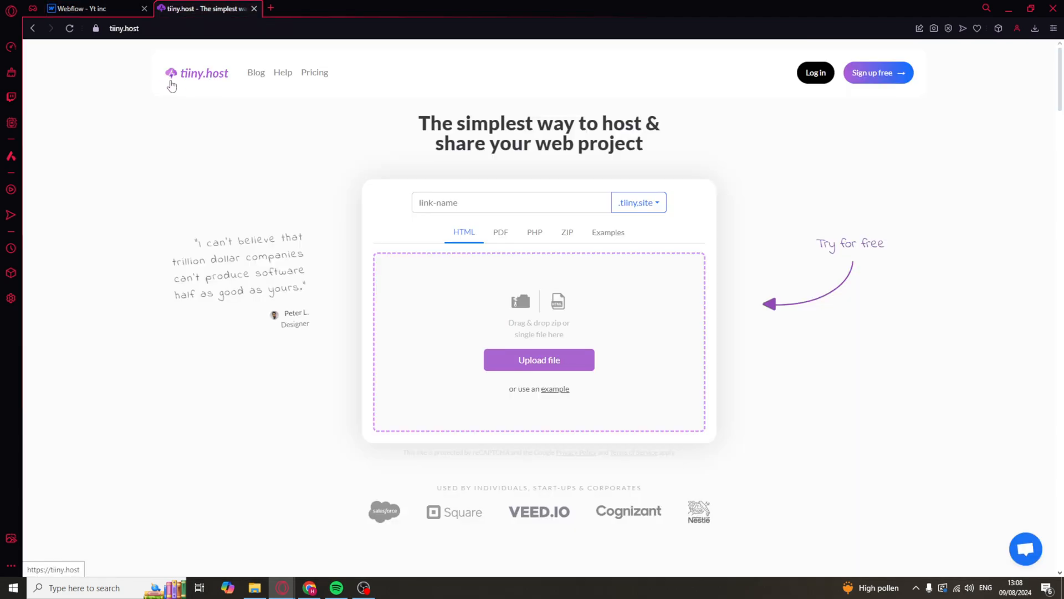
mouse_move(112, 106)
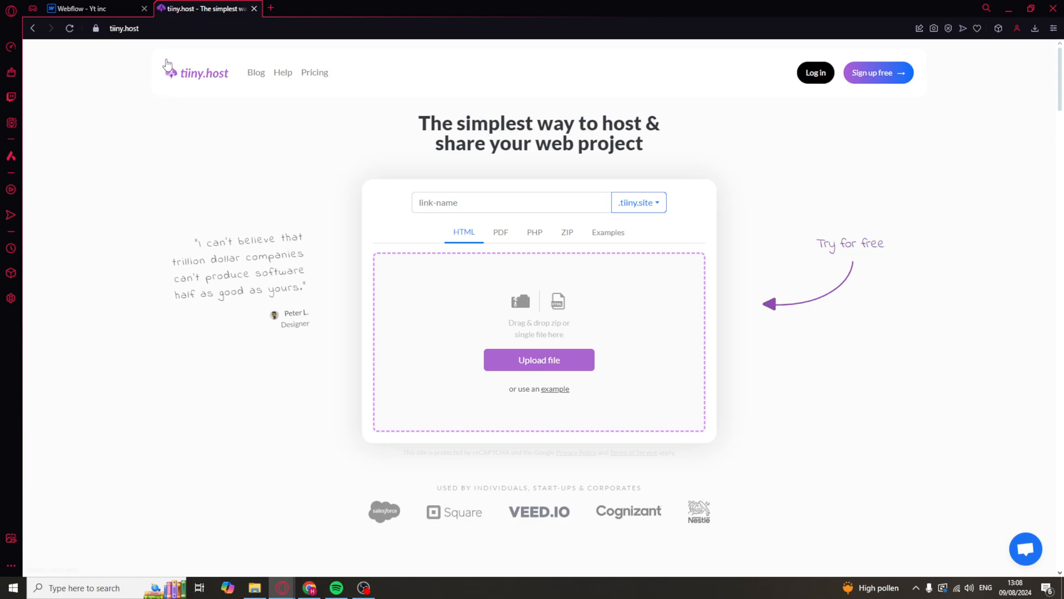
mouse_move(302, 158)
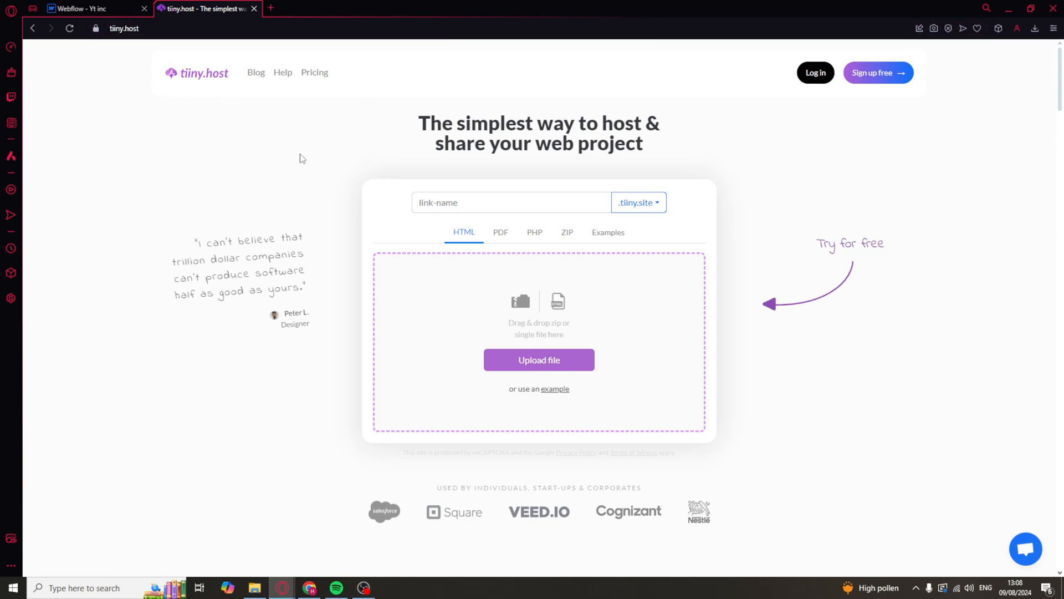
mouse_move(365, 139)
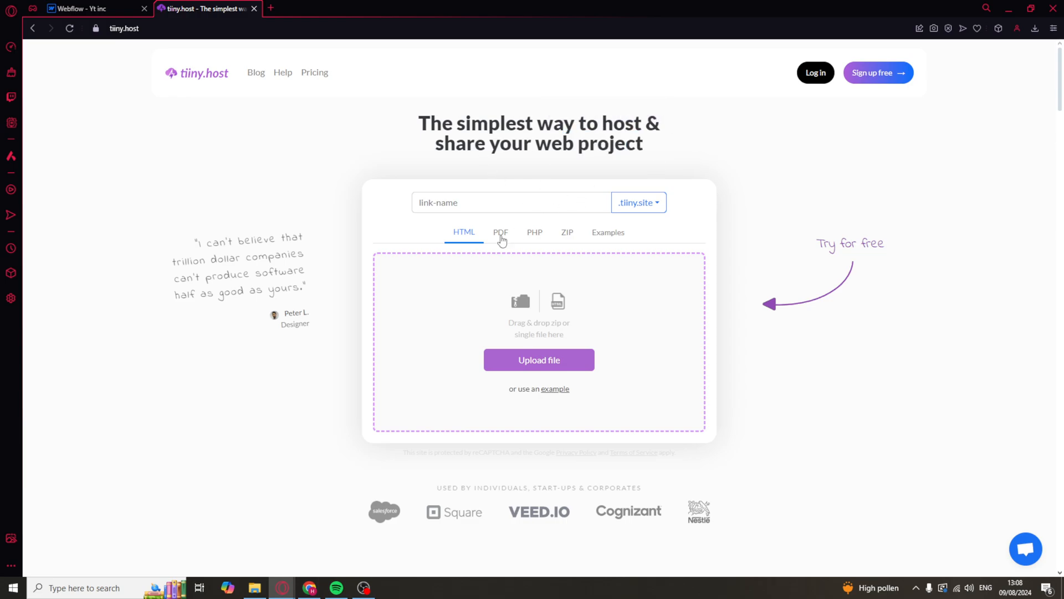
mouse_move(549, 389)
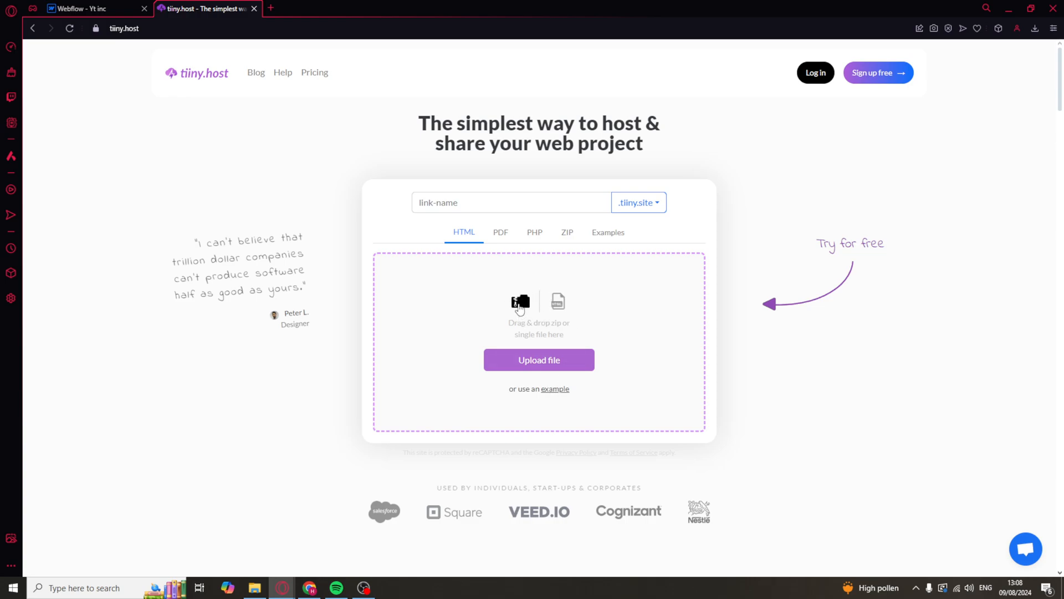
mouse_move(541, 312)
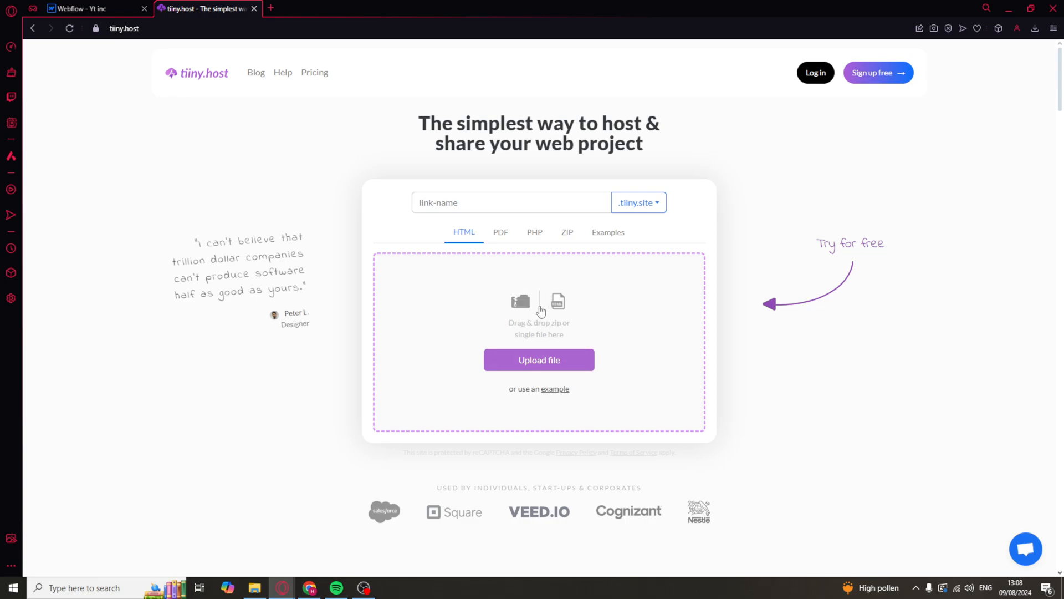
mouse_move(524, 311)
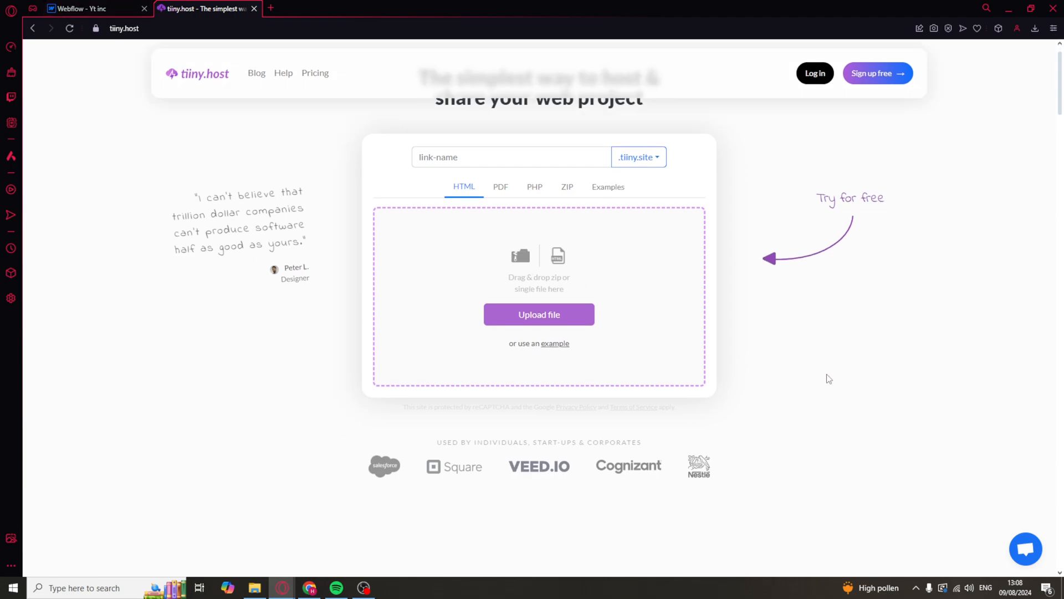
scroll("down", 3)
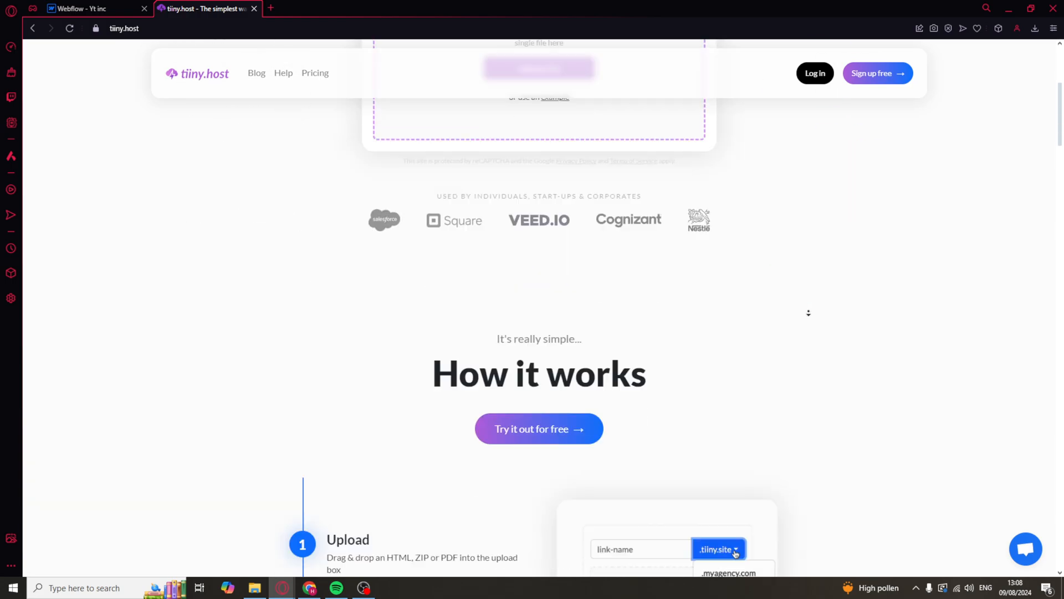
scroll("down", 3)
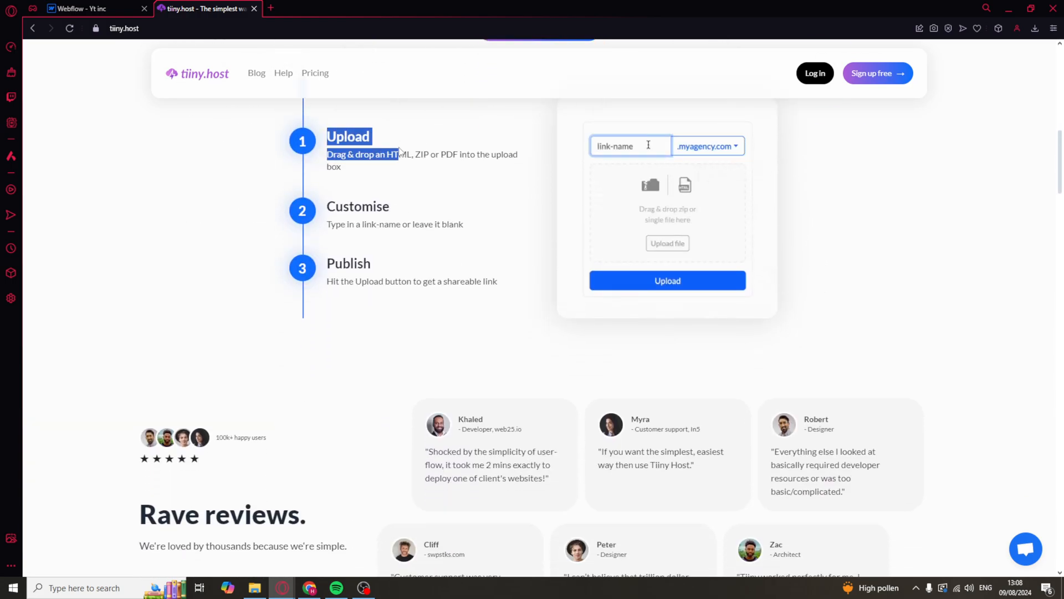
scroll("down", 3)
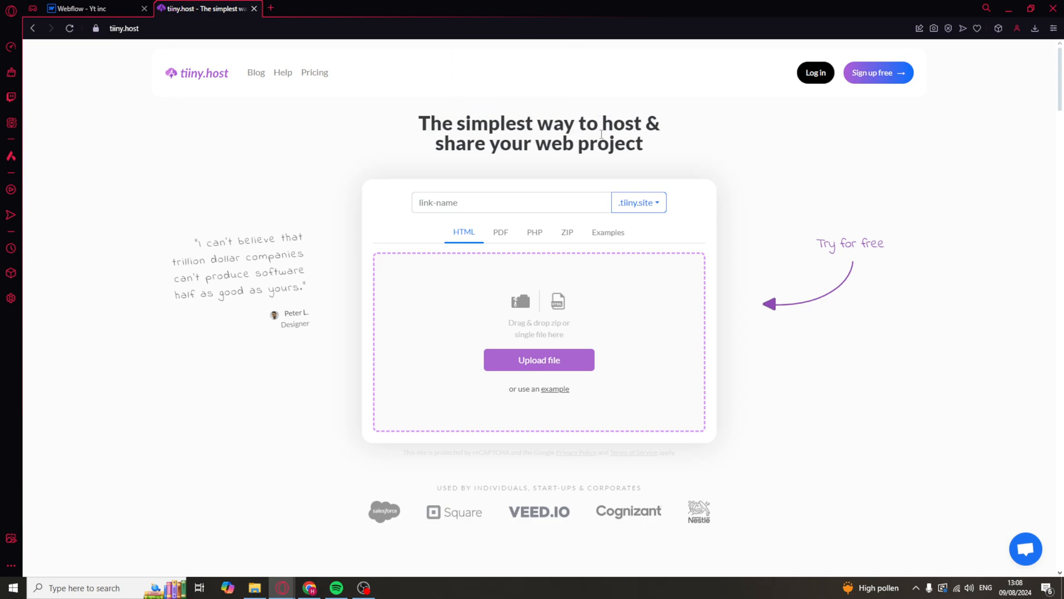
mouse_move(609, 133)
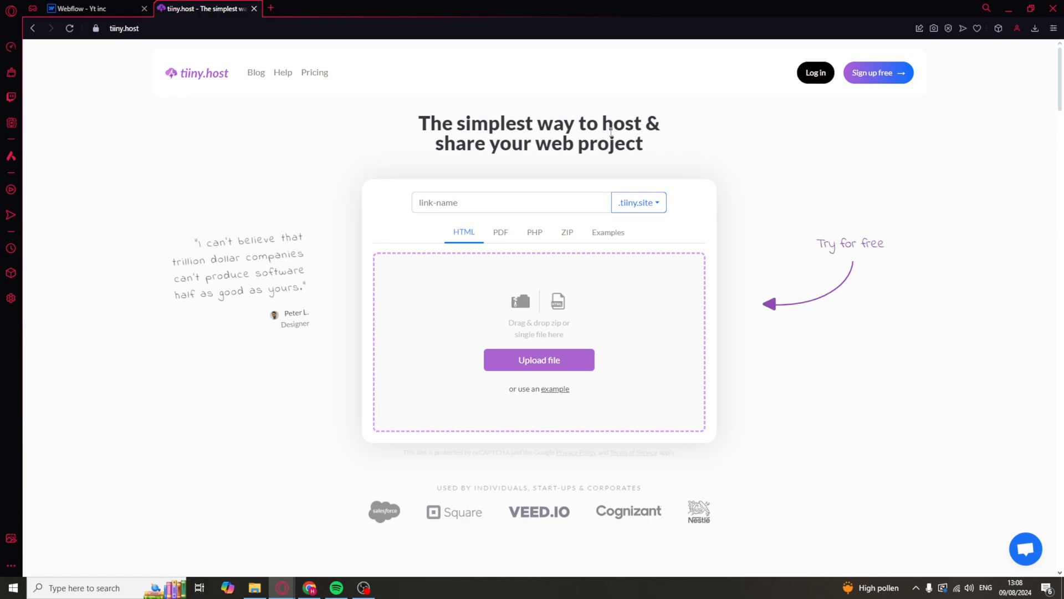
mouse_move(226, 205)
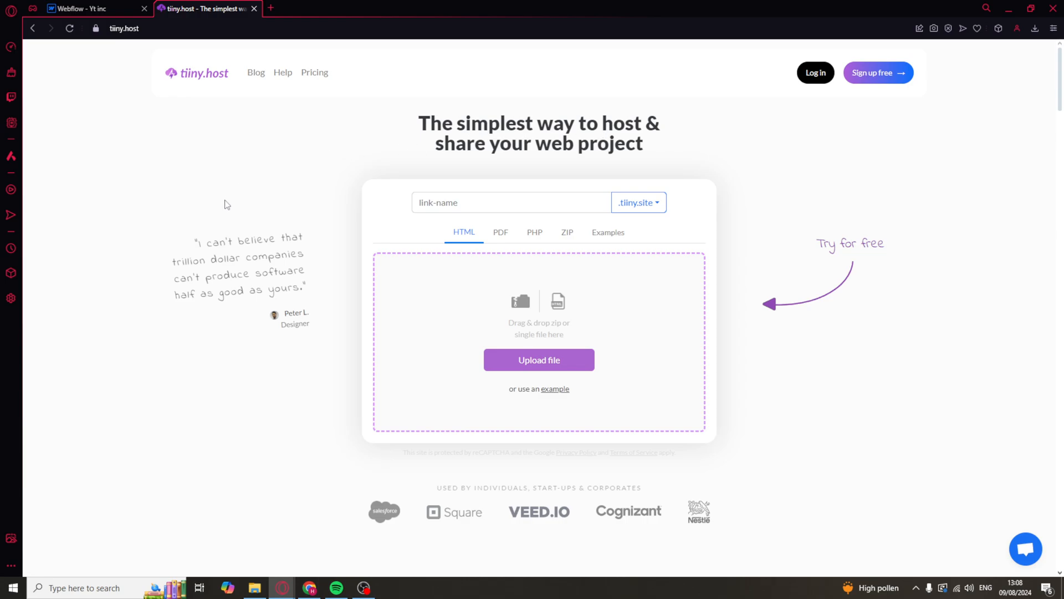
mouse_move(193, 248)
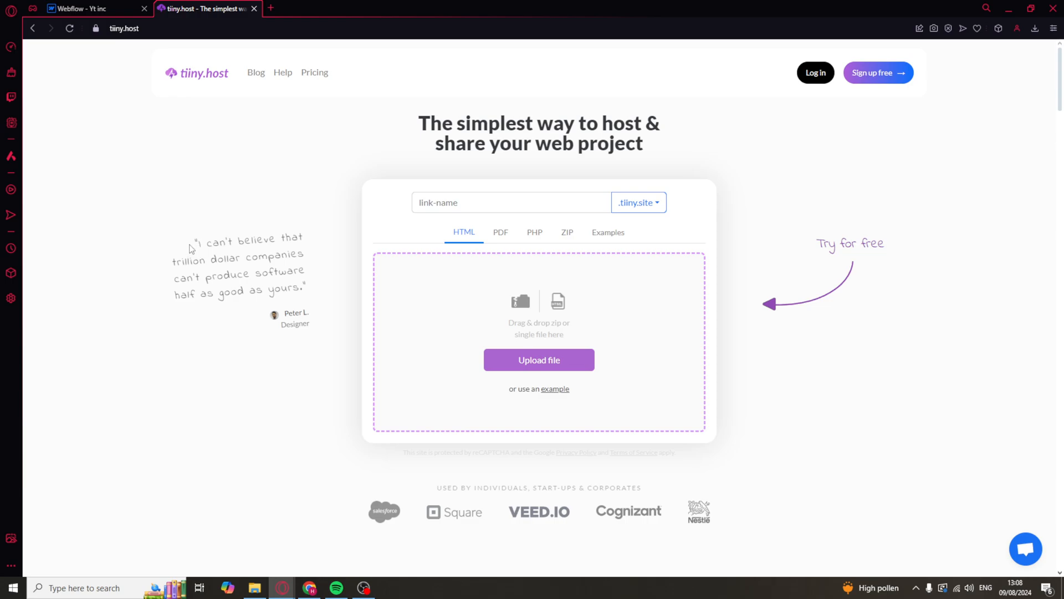